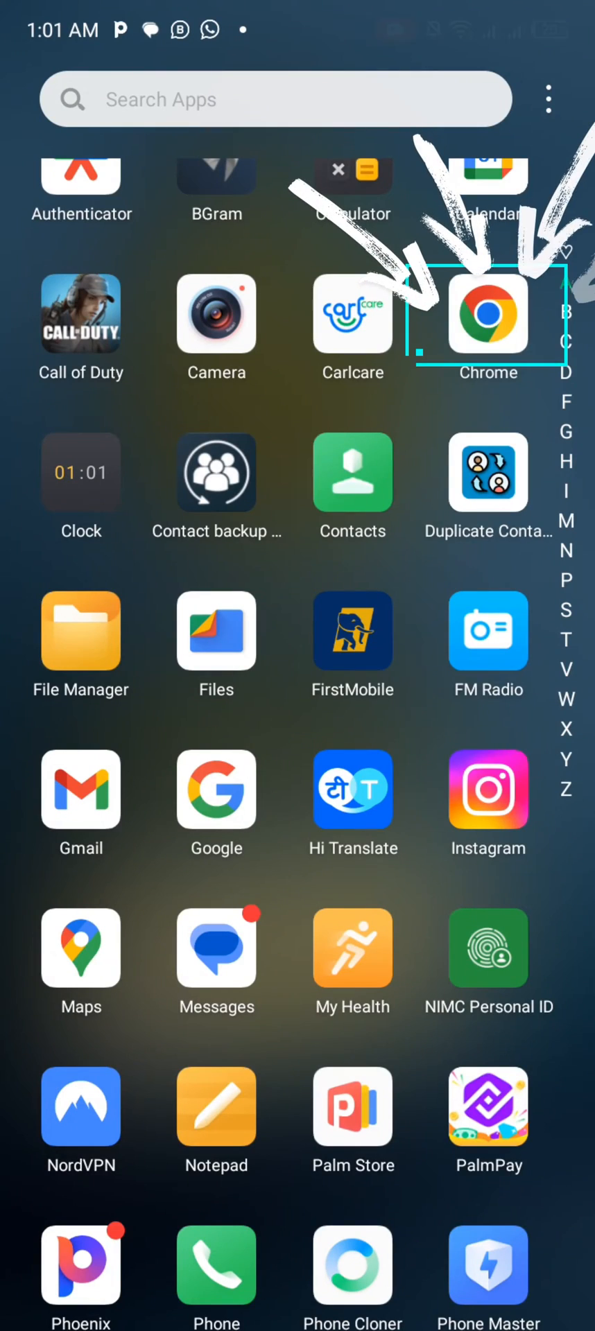
# Step: Launch Chrome and load smspva.com
pyautogui.click(488, 314)
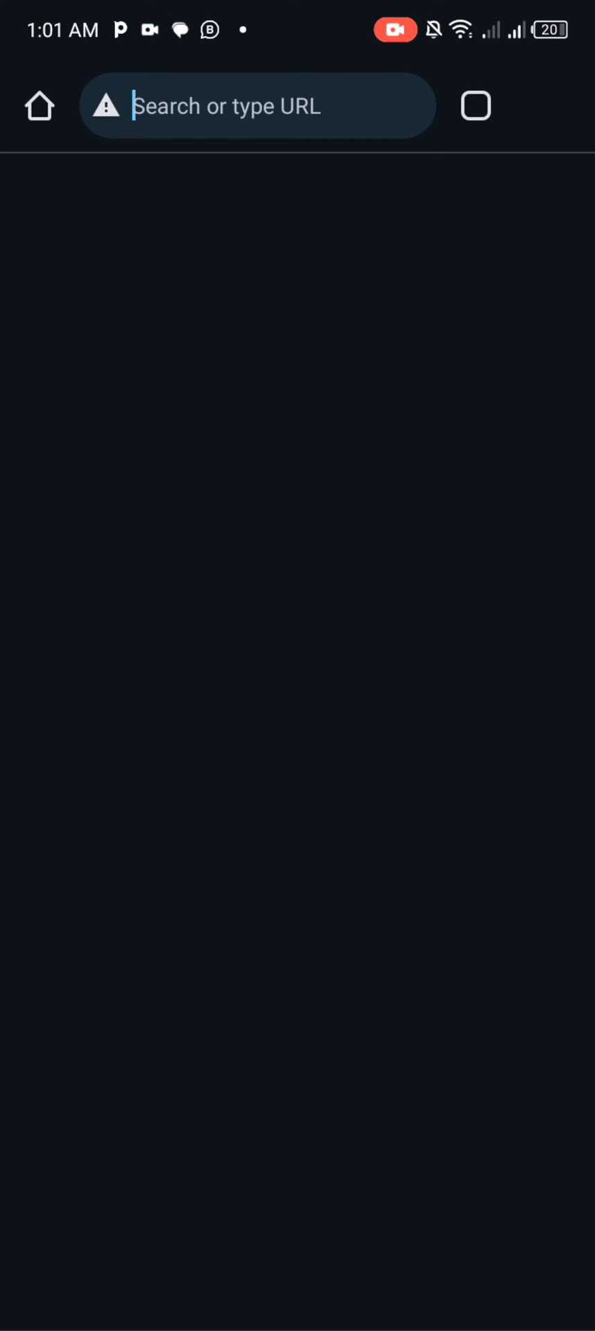
pyautogui.write('smspva.com')
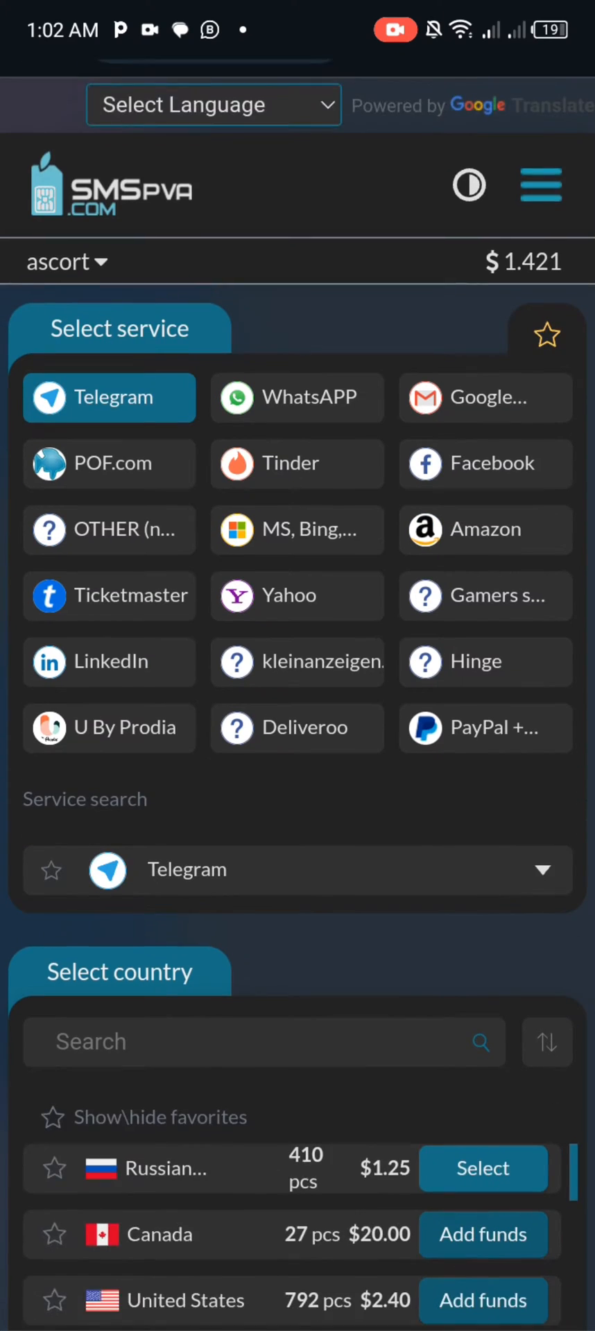
# Step: Select a Russian Federation number for Telegram from the SMSPVA country list
pyautogui.scroll(-3)
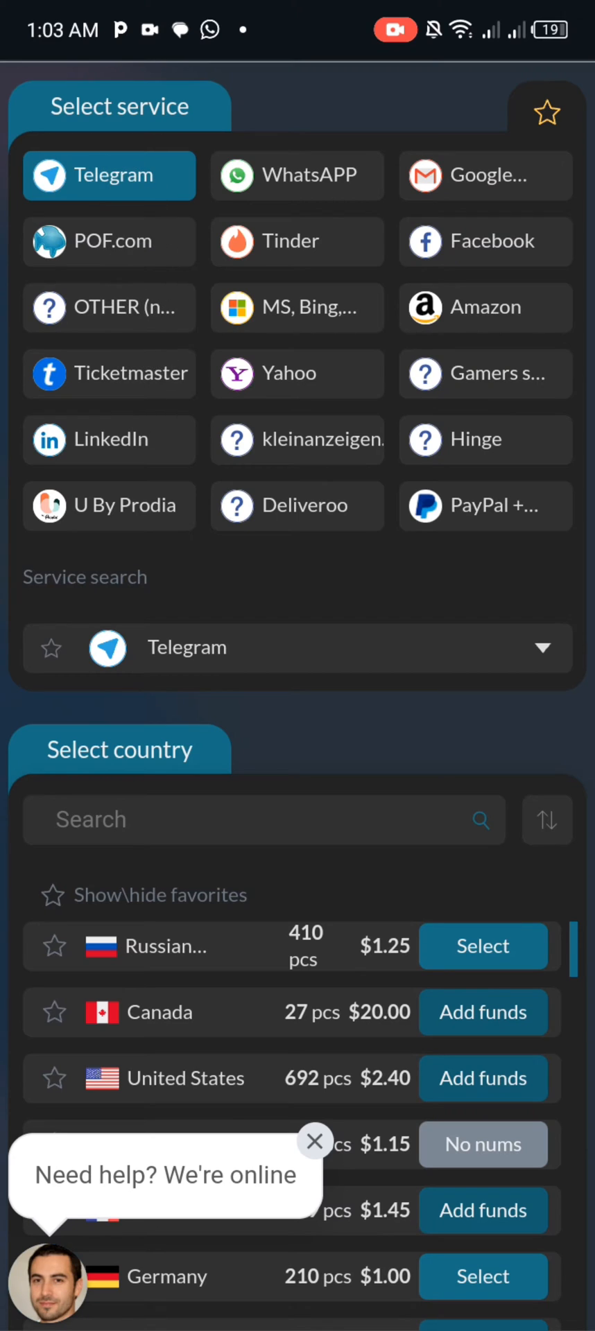
pyautogui.click(482, 944)
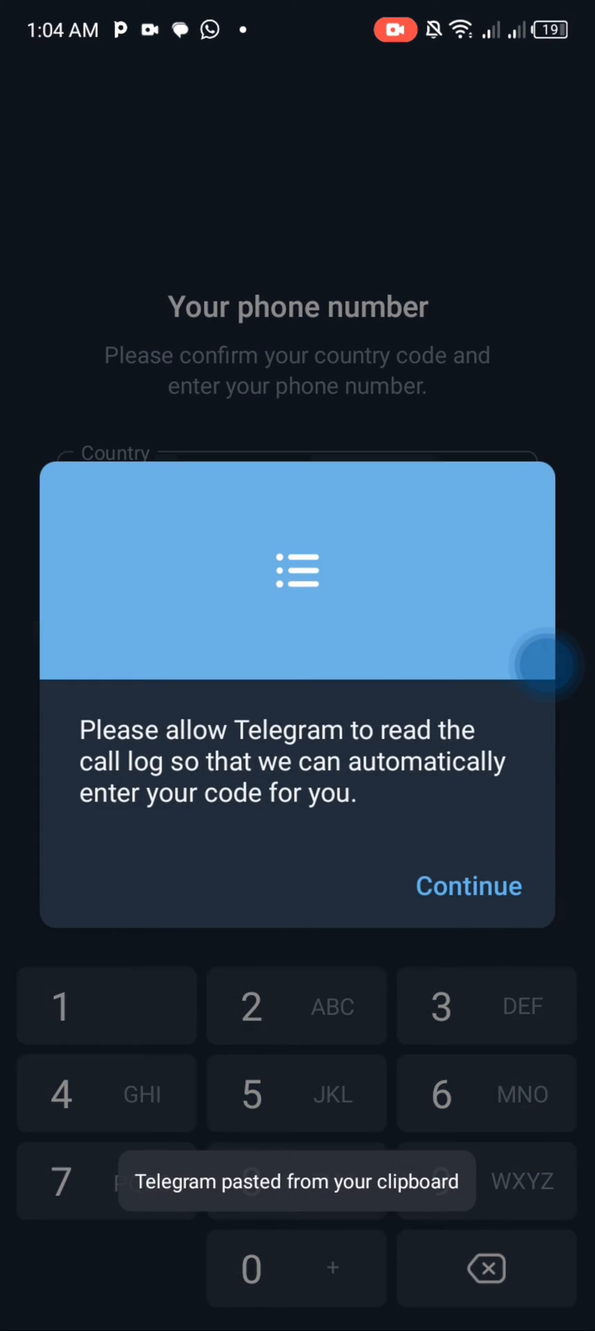
# Step: Allow call-log access and submit the Russian number for verification
pyautogui.click(467, 886)
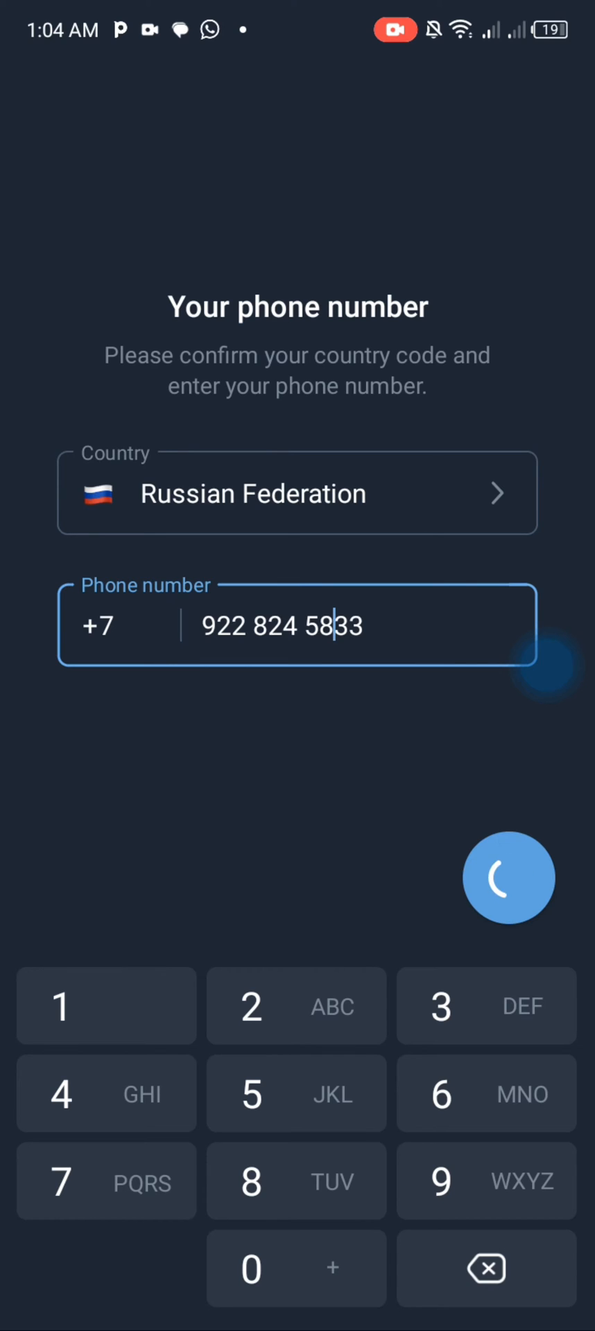
pyautogui.click(509, 877)
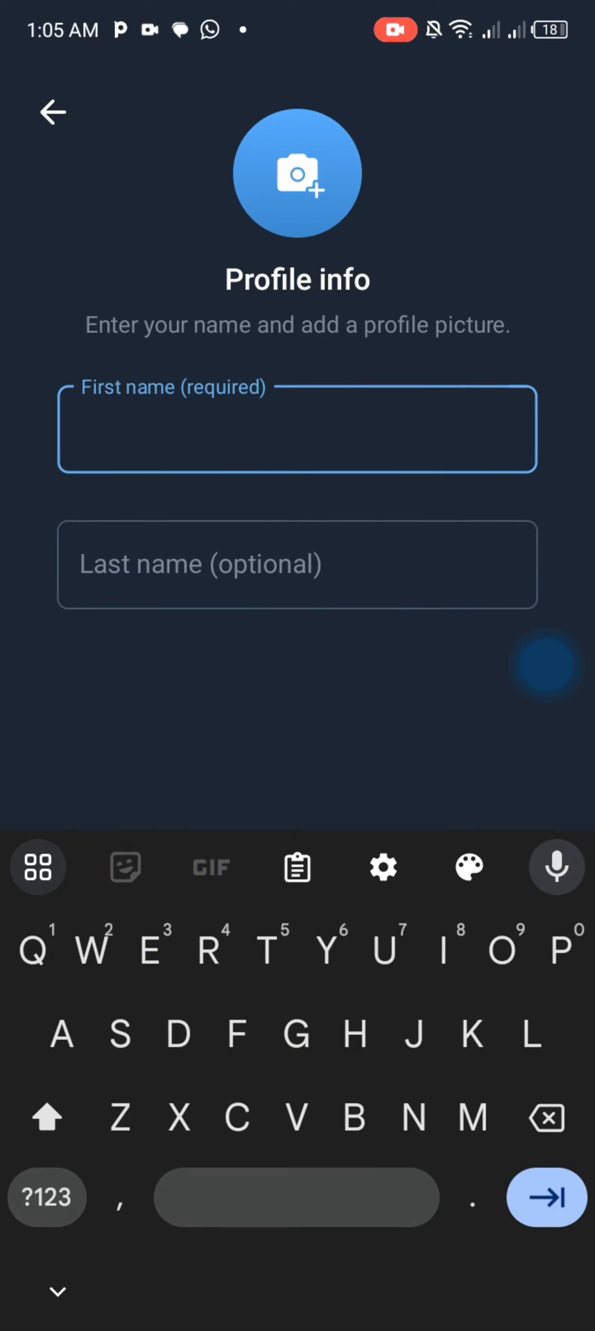
# Step: Enter the first name 'Adrei' and sign up the new account
pyautogui.click(297, 428)
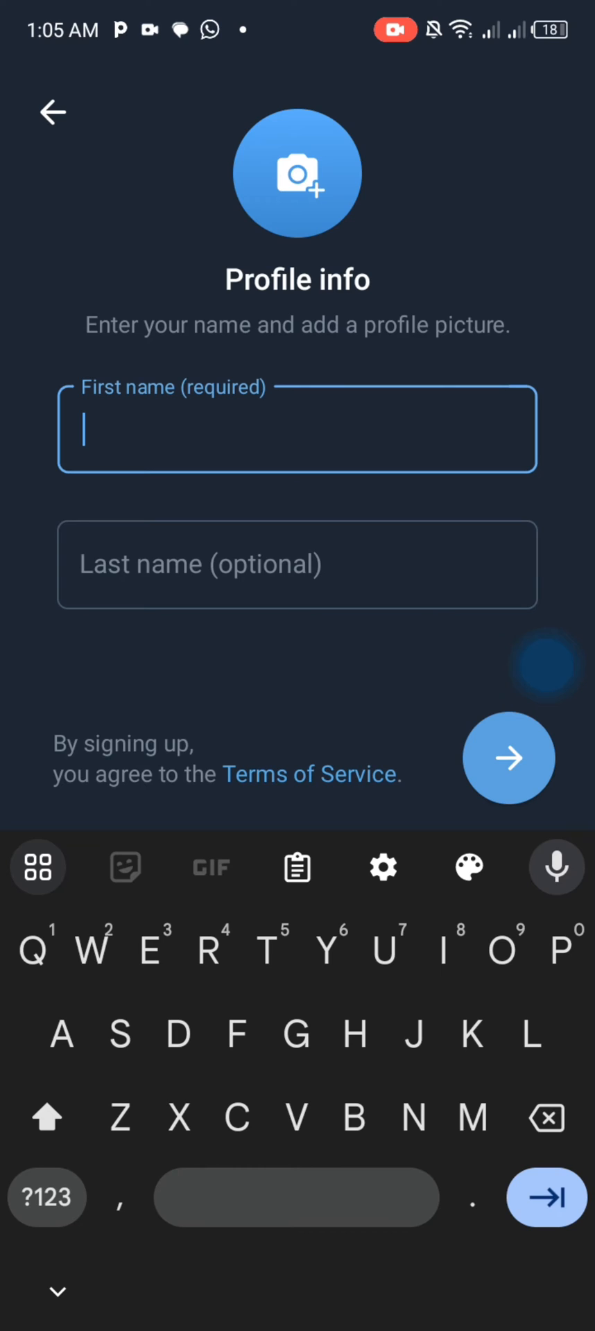
pyautogui.write('Adr')
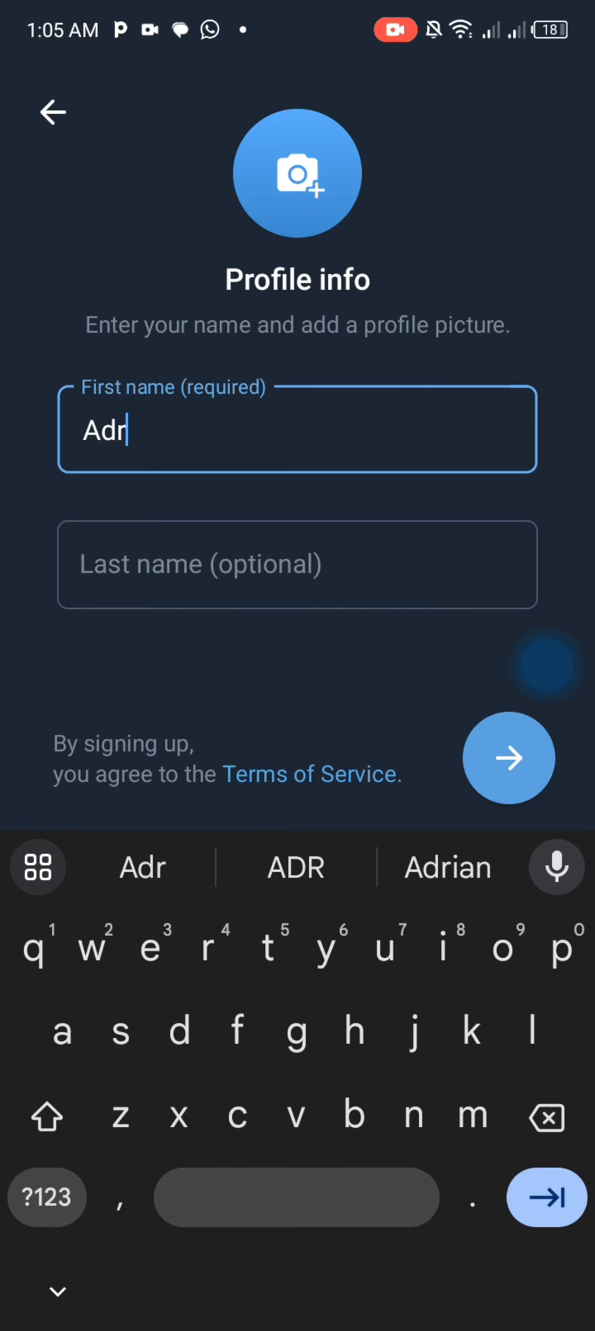
pyautogui.write('ei')
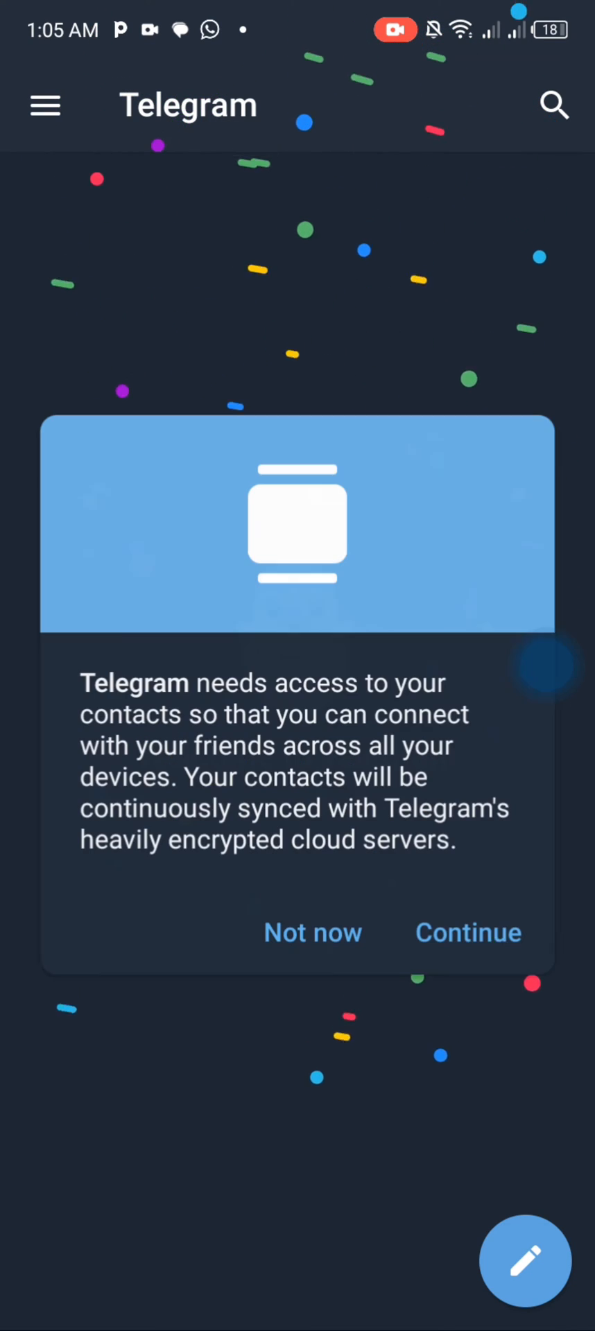
# Step: Dismiss the contacts access request and bring up the main menu showing the account number
pyautogui.click(312, 933)
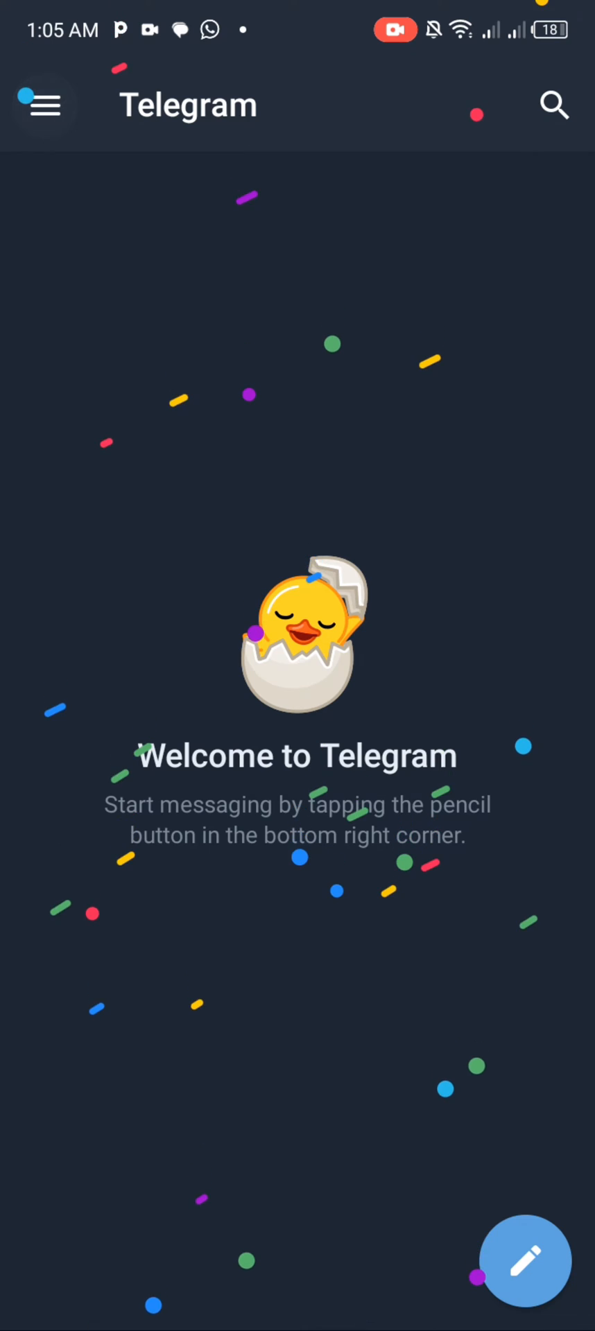
pyautogui.click(45, 105)
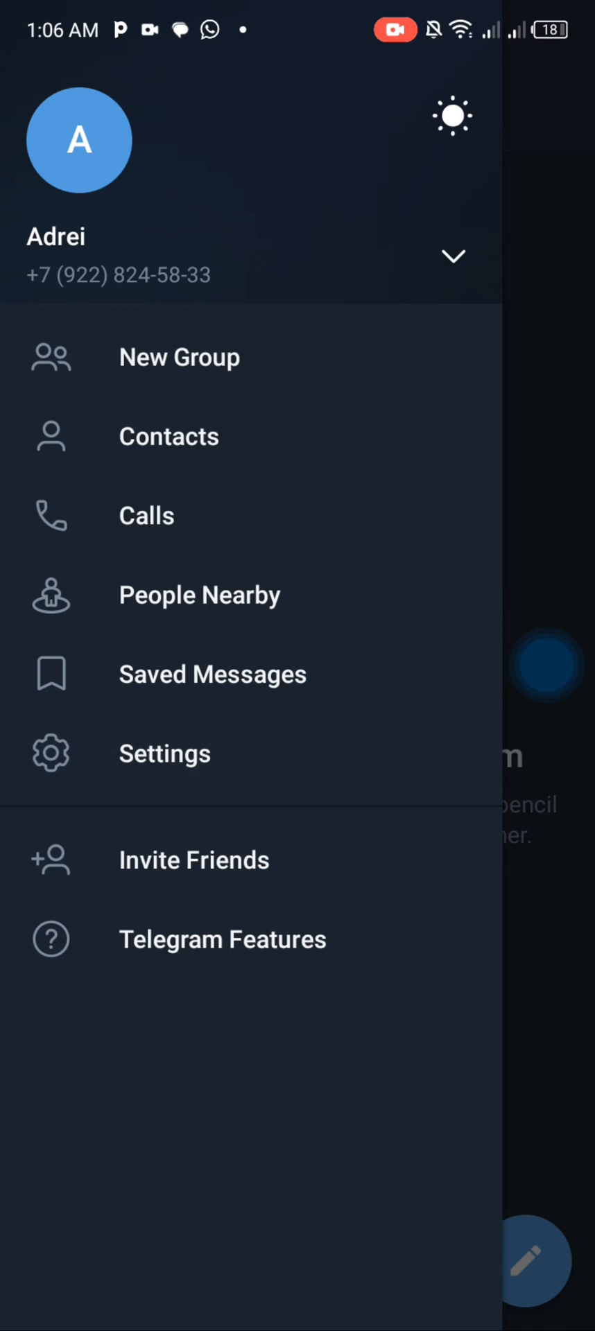
# Step: Go to Settings, then Privacy and Security, reaching Two-Step Verification
pyautogui.click(165, 753)
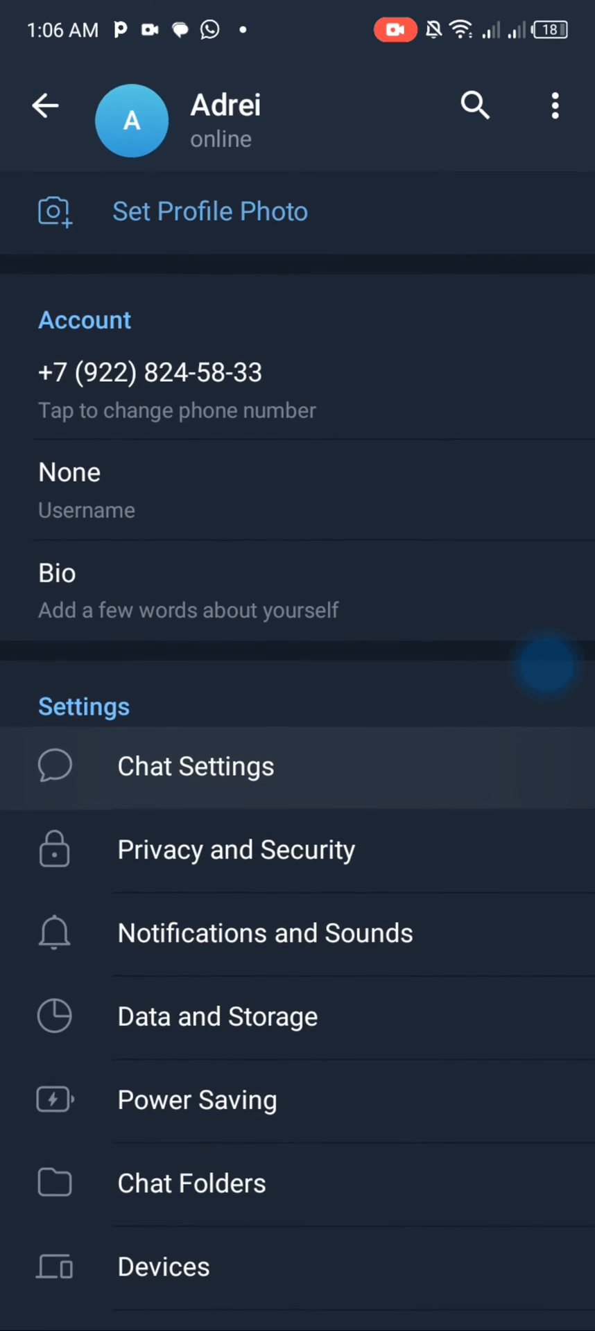
pyautogui.click(236, 849)
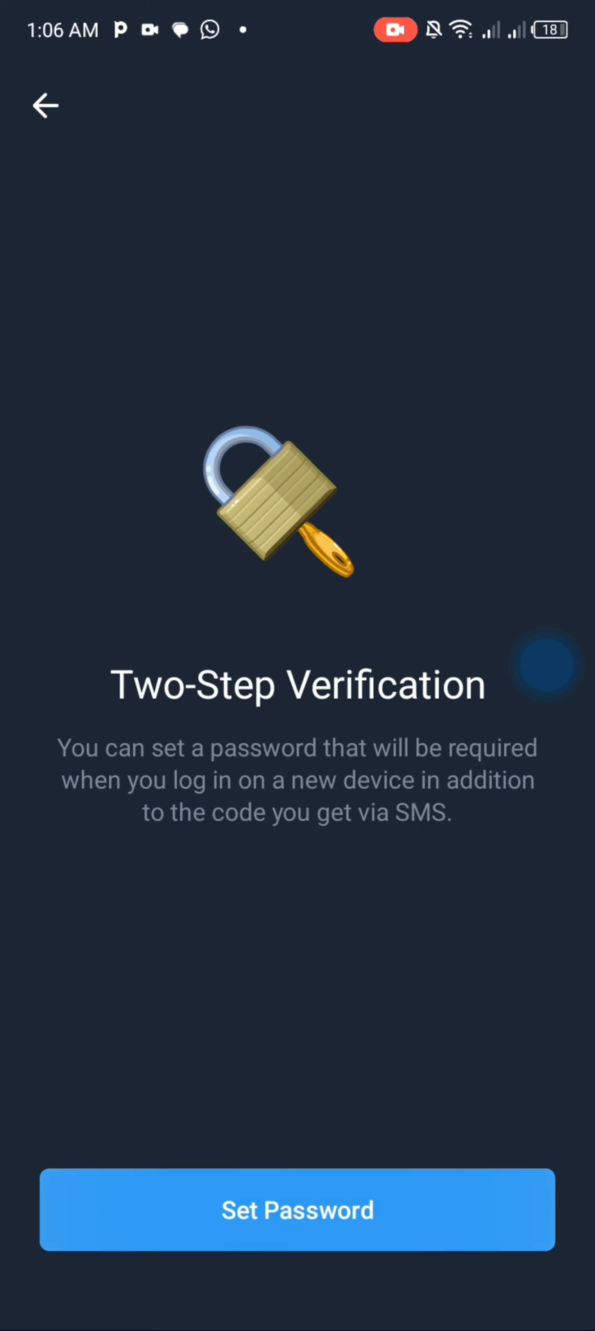
# Step: Create the two-step verification password and confirm it by re-entering
pyautogui.click(296, 1209)
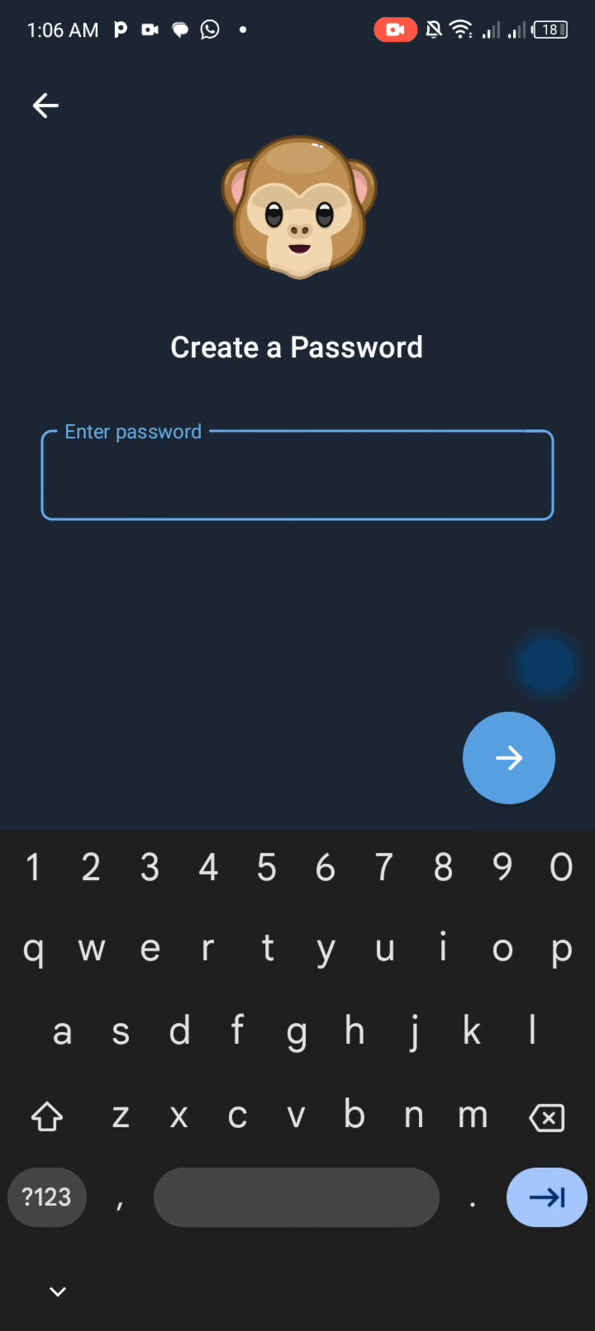
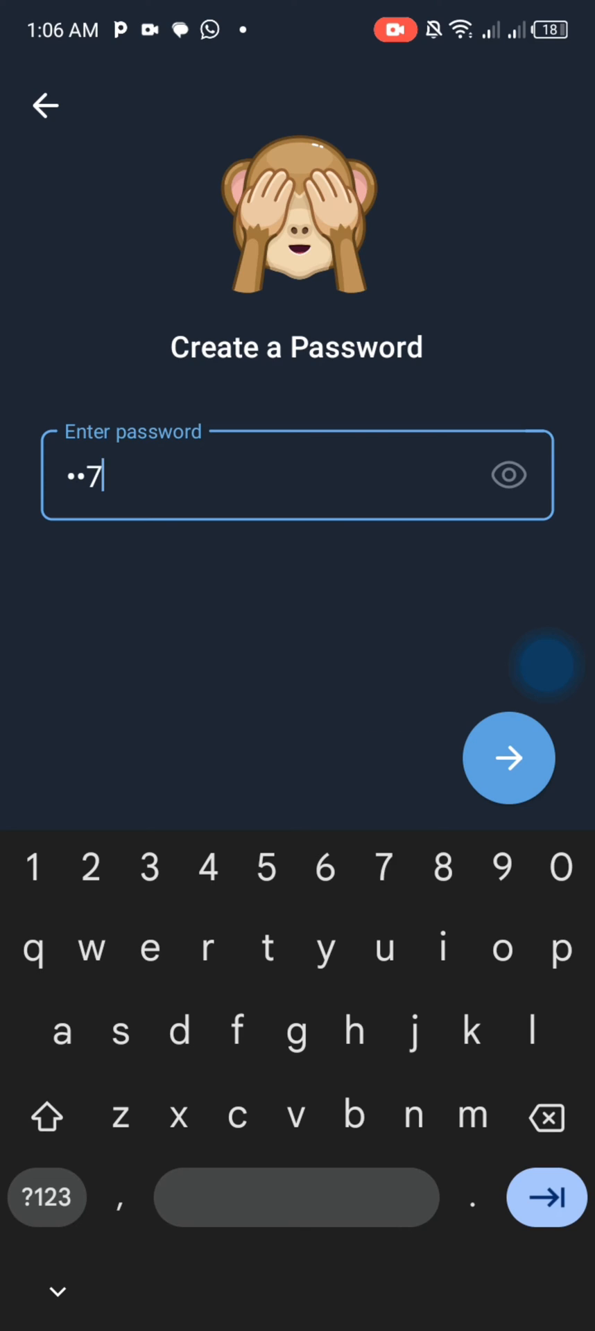
pyautogui.click(507, 757)
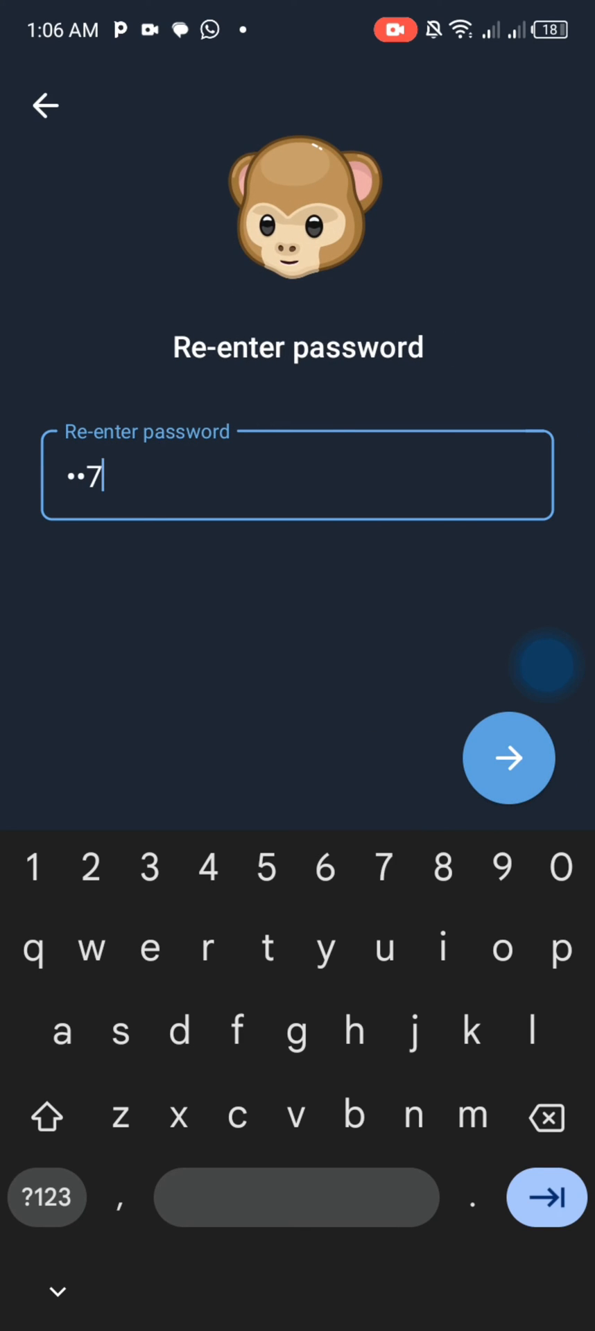
pyautogui.click(507, 757)
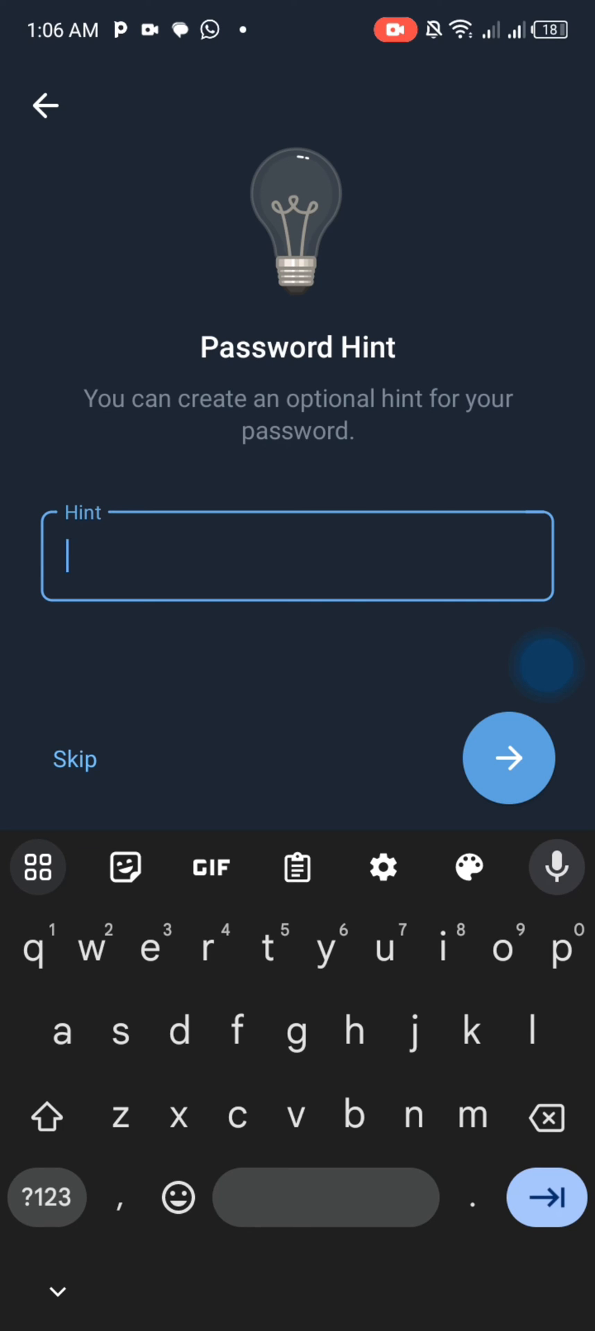
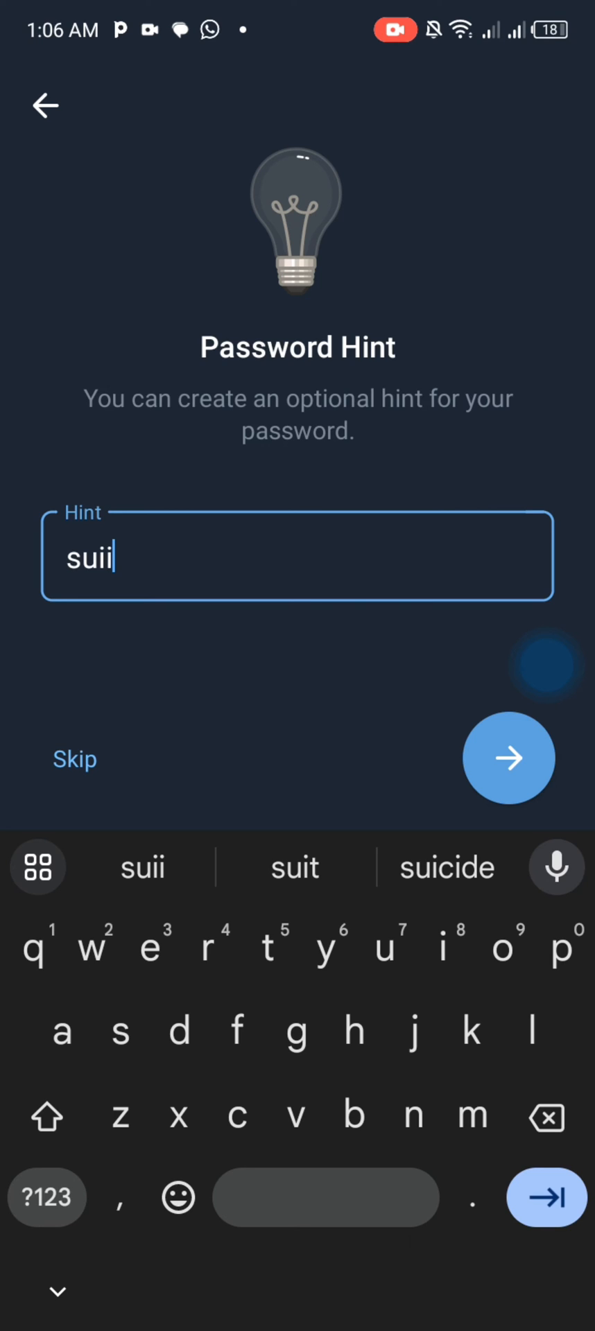
pyautogui.click(45, 1197)
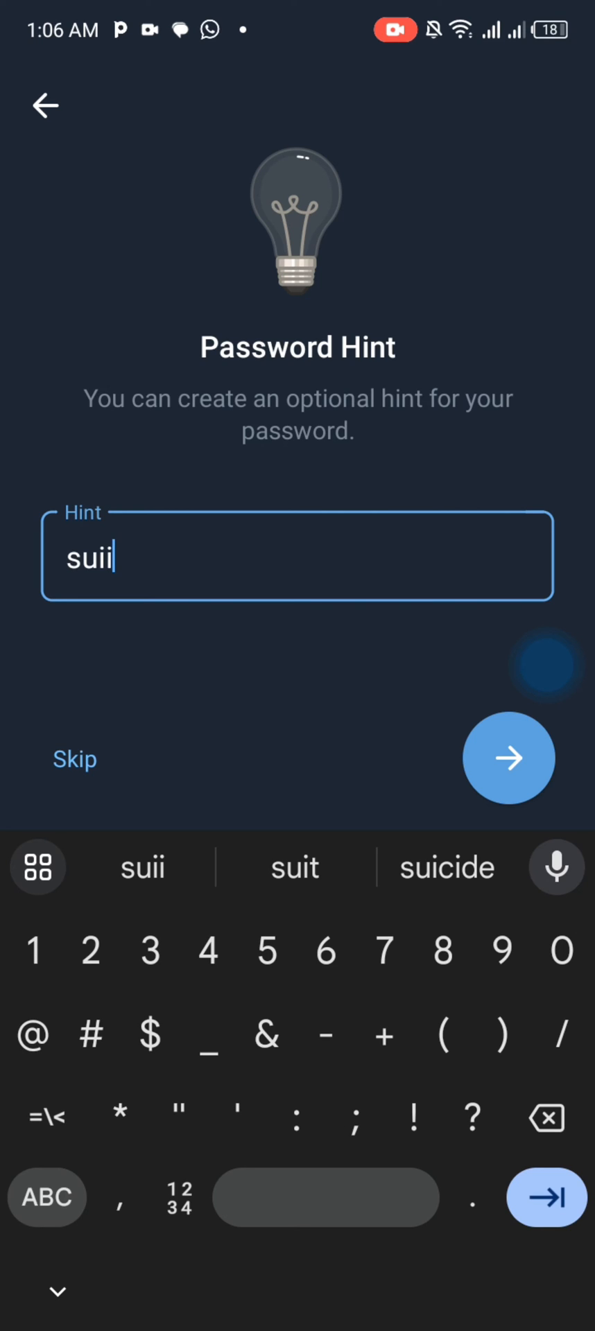
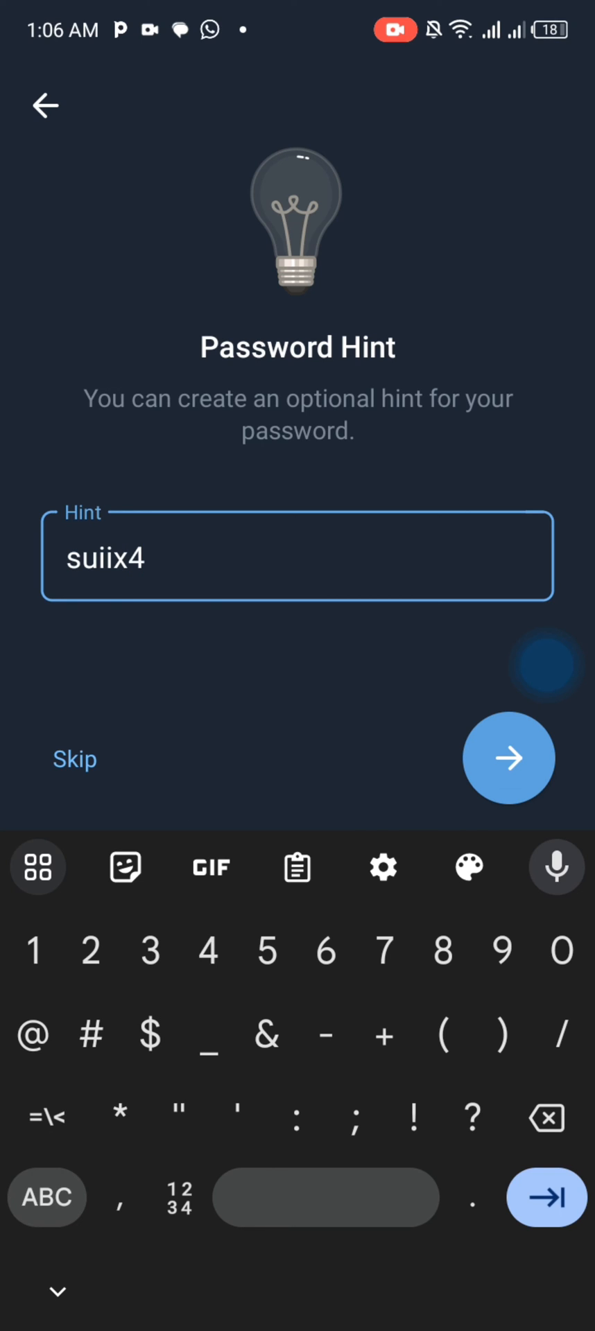
pyautogui.click(507, 758)
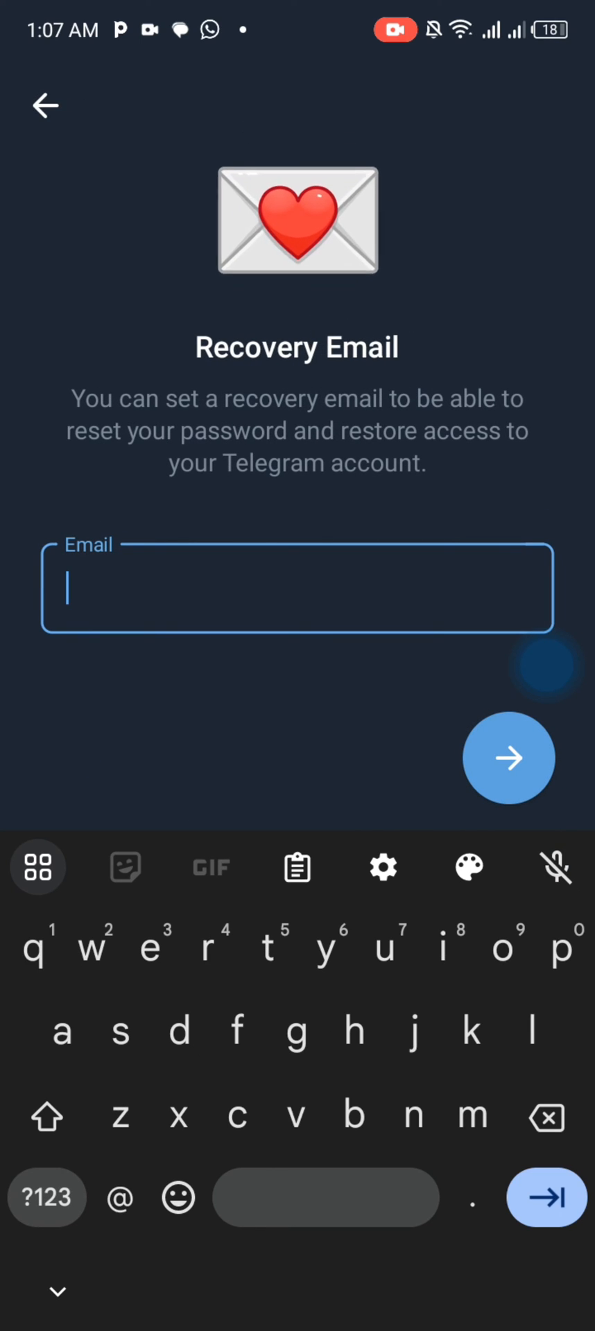
# Step: Fill in the suggested recovery email address and confirm it to set the password
pyautogui.write('a')
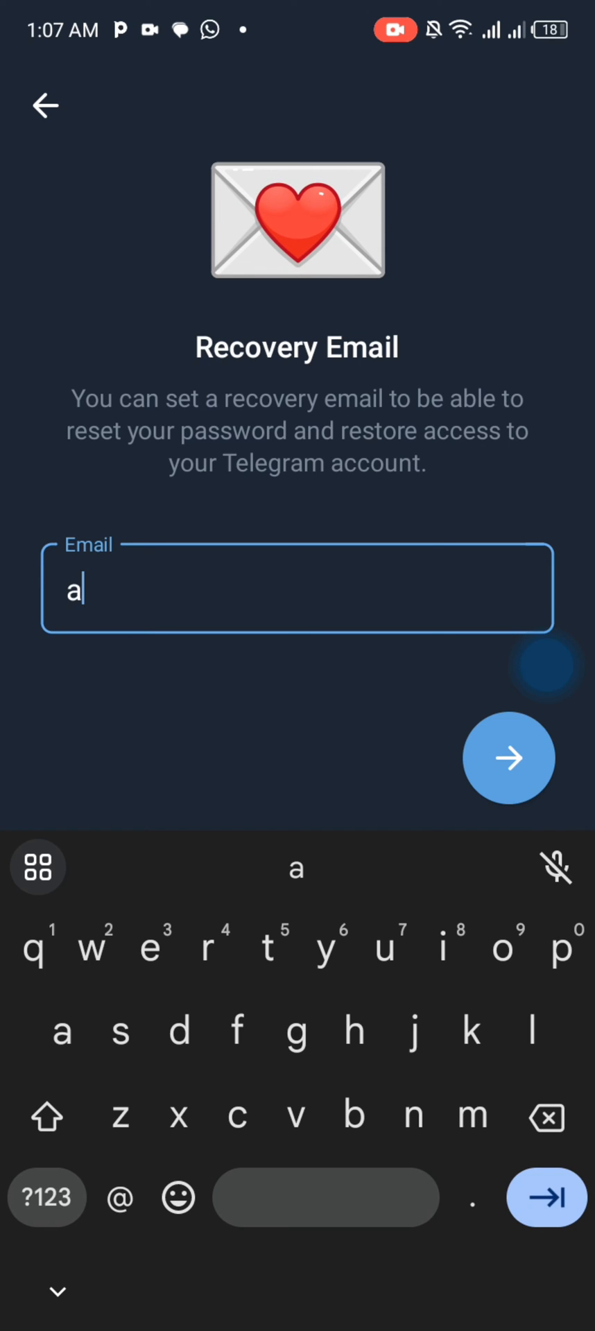
pyautogui.write('ct')
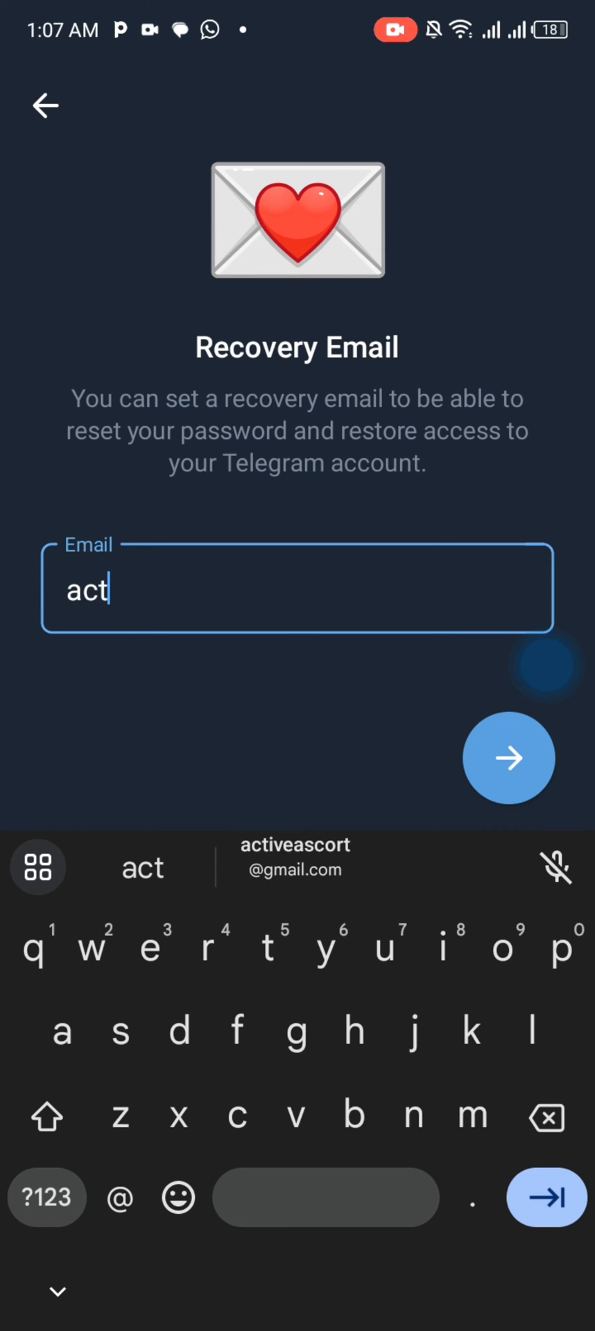
pyautogui.click(296, 867)
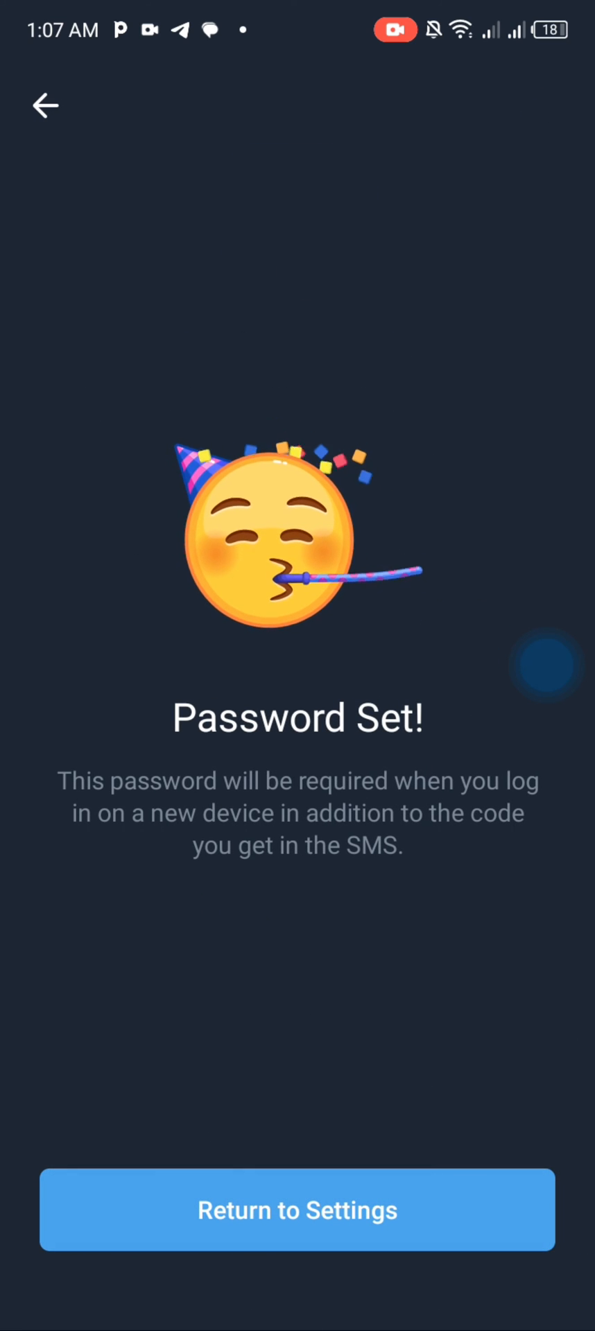
# Step: Return from the password confirmation through Settings back to the chat list
pyautogui.click(297, 1208)
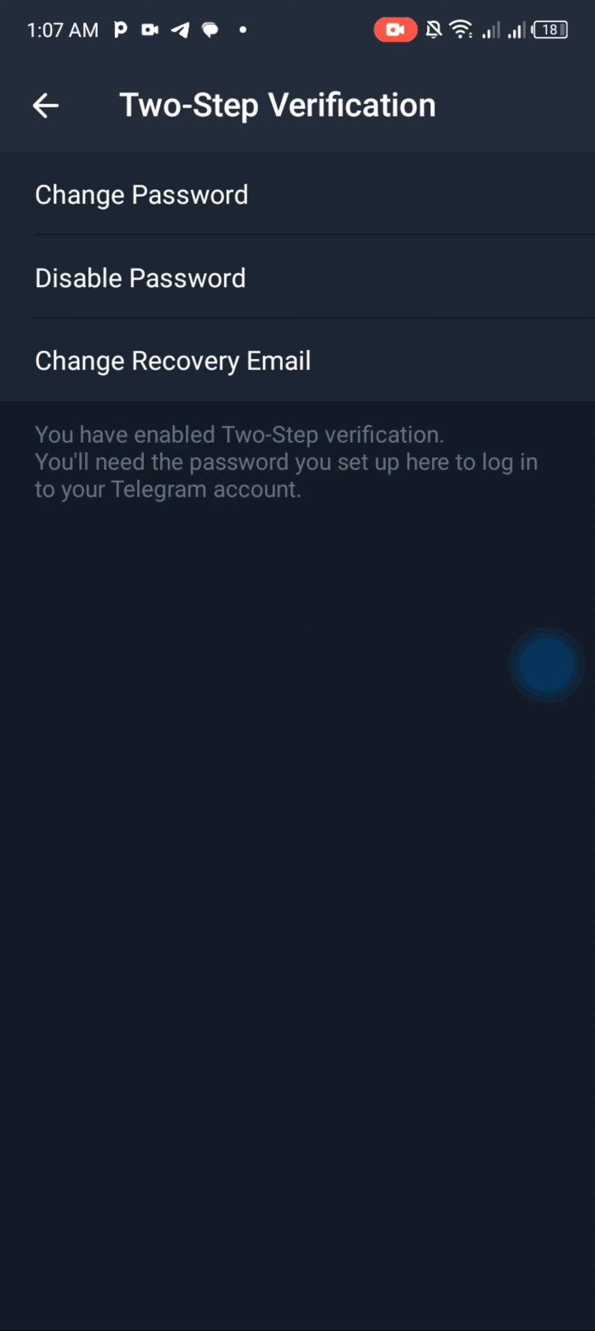
pyautogui.click(47, 105)
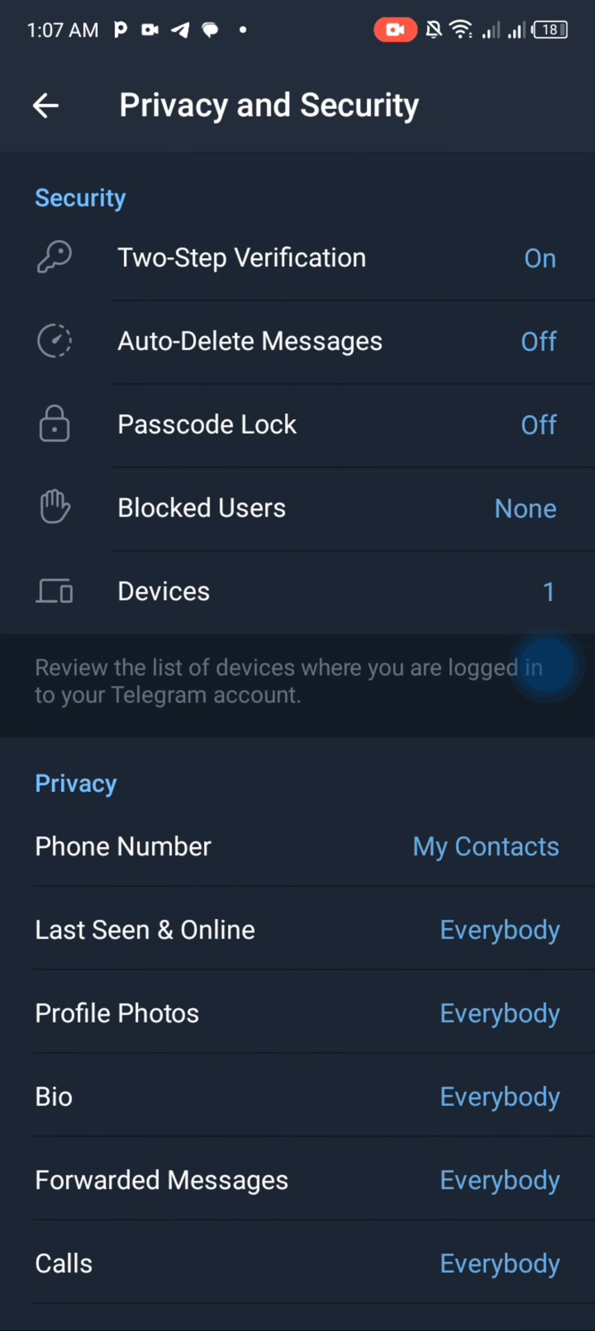
pyautogui.click(46, 105)
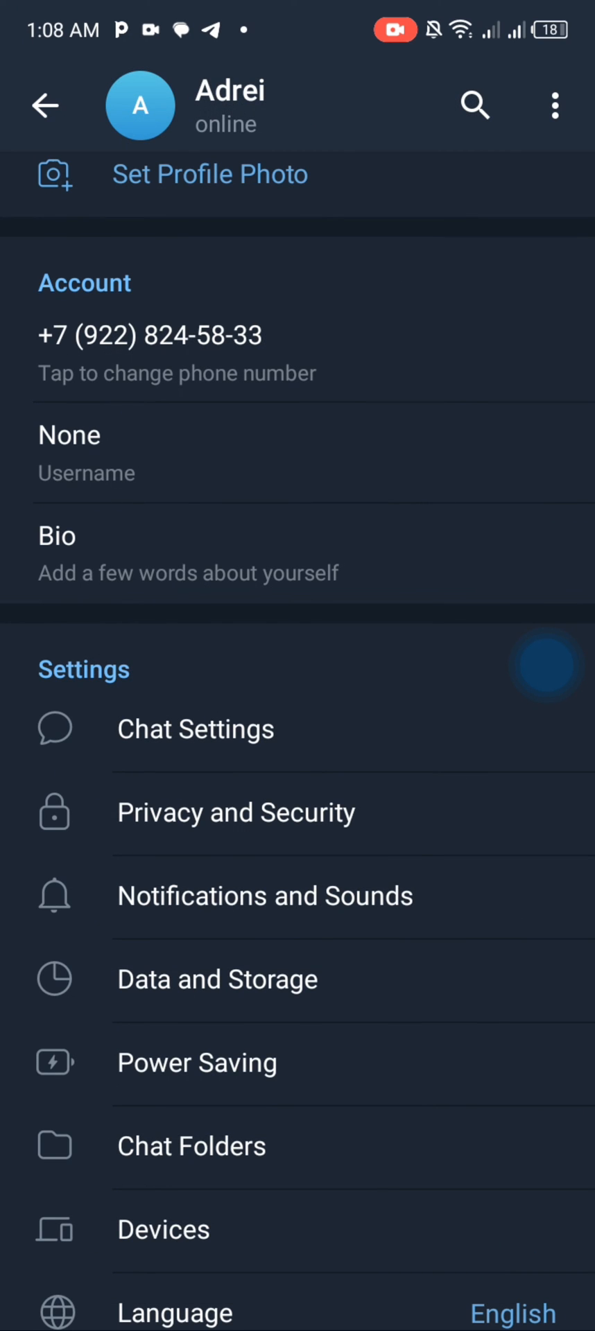
pyautogui.click(44, 105)
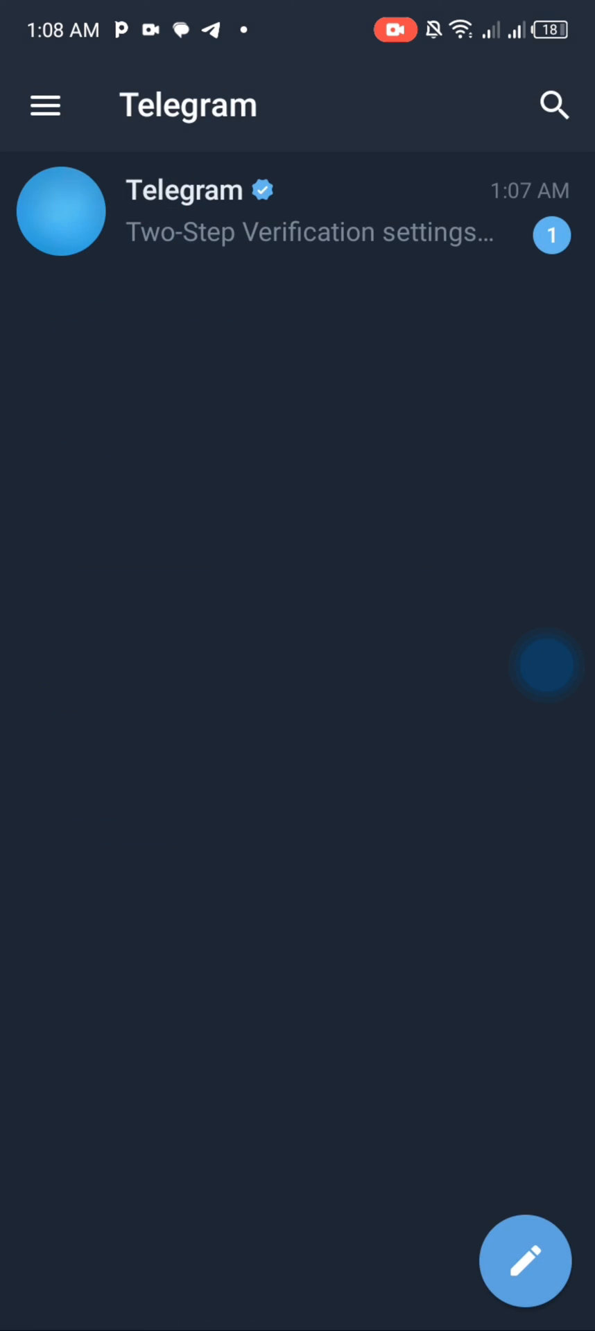